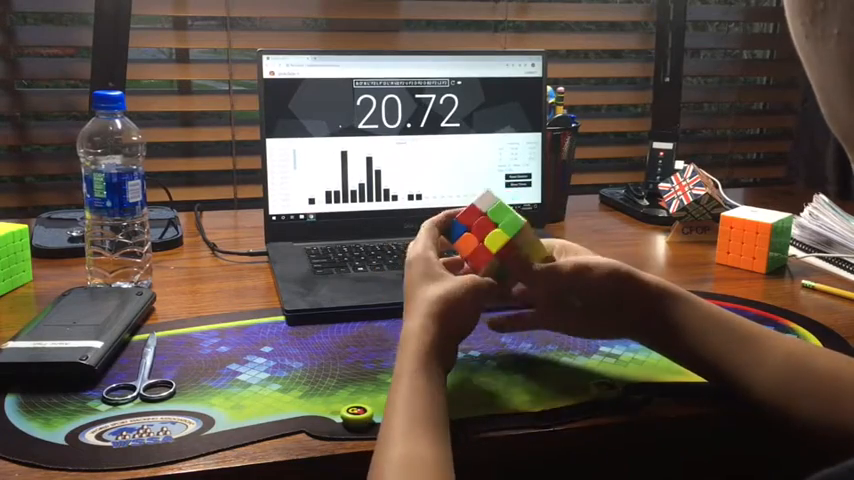
Step: Reset the timer to 0.00 after the 20.72 solve, ready for the new scramble
key("space")
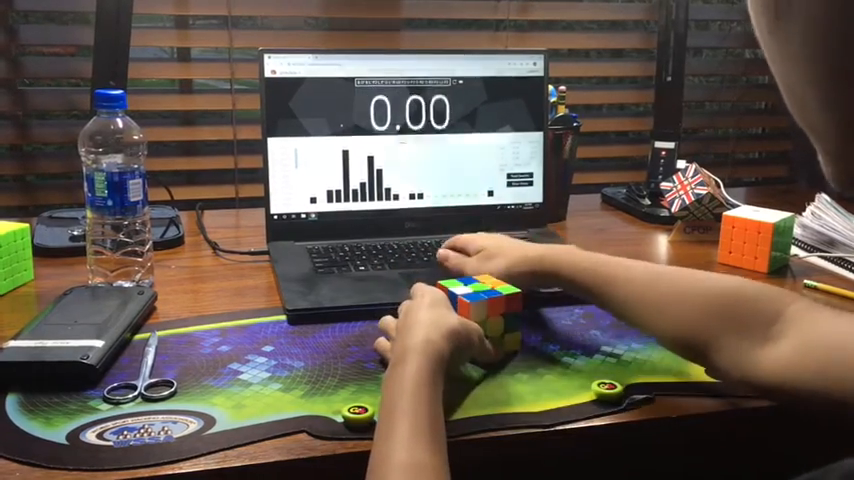